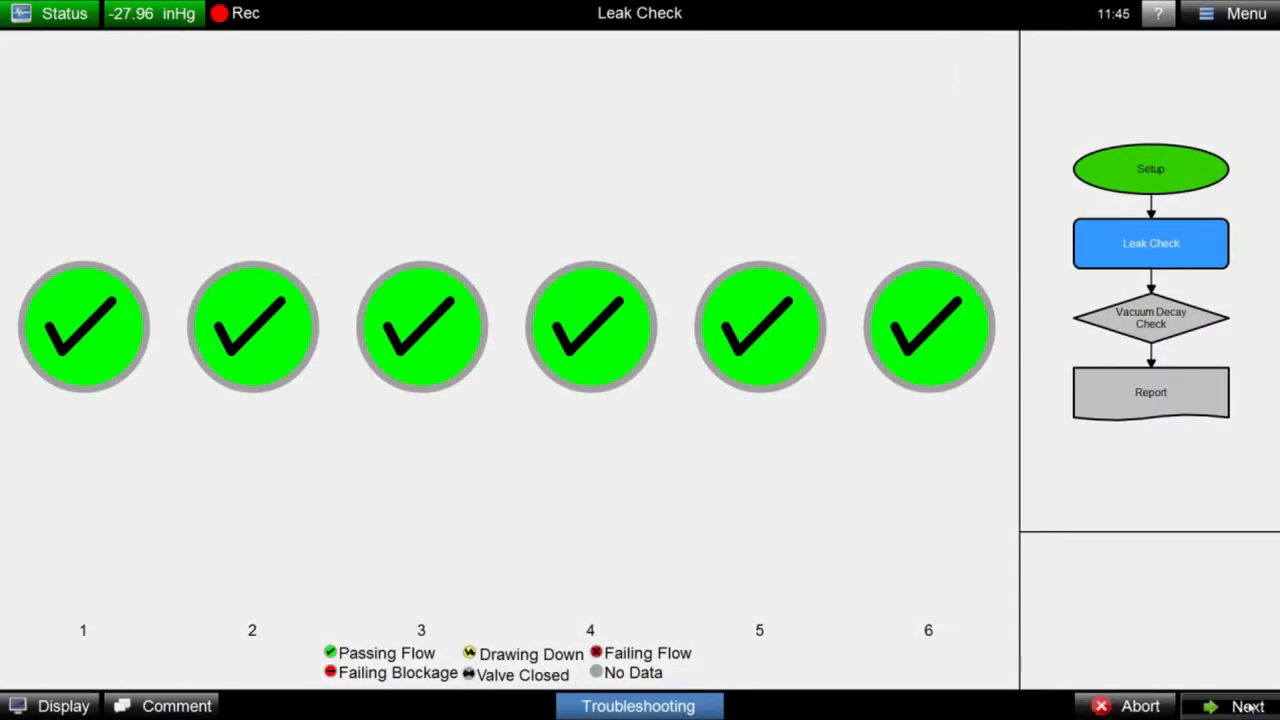
# - Complete the Leak Check with all six probes green and start the Vacuum Decay Check
pyautogui.click(1240, 706)
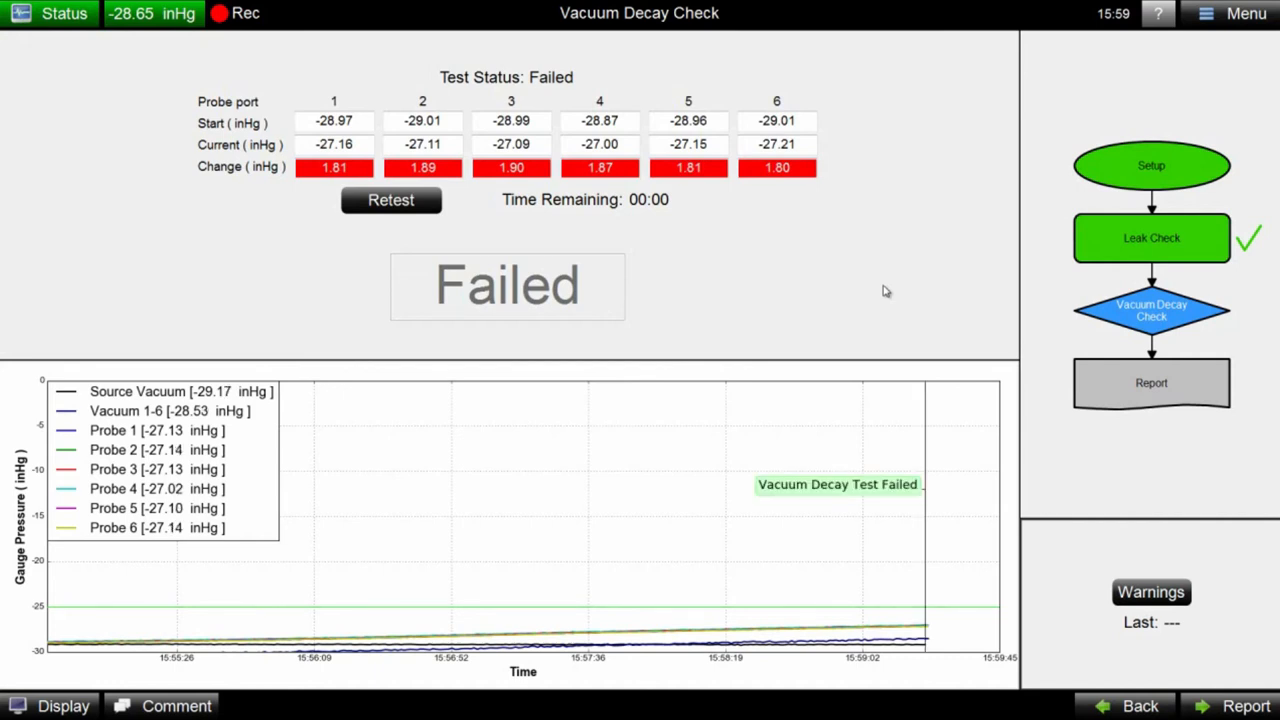
pyautogui.moveTo(714, 342)
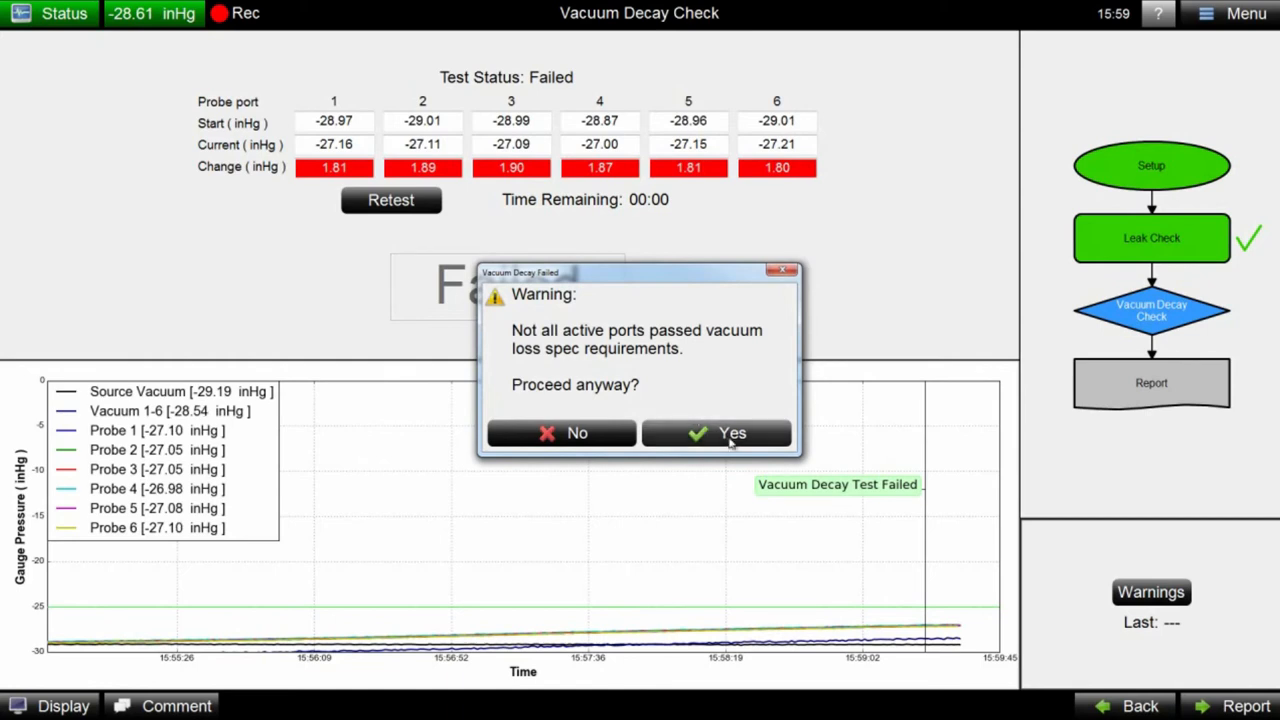
# - Confirm Yes to proceed despite failed ports and scroll the Activity Report to the Final Results
pyautogui.click(716, 432)
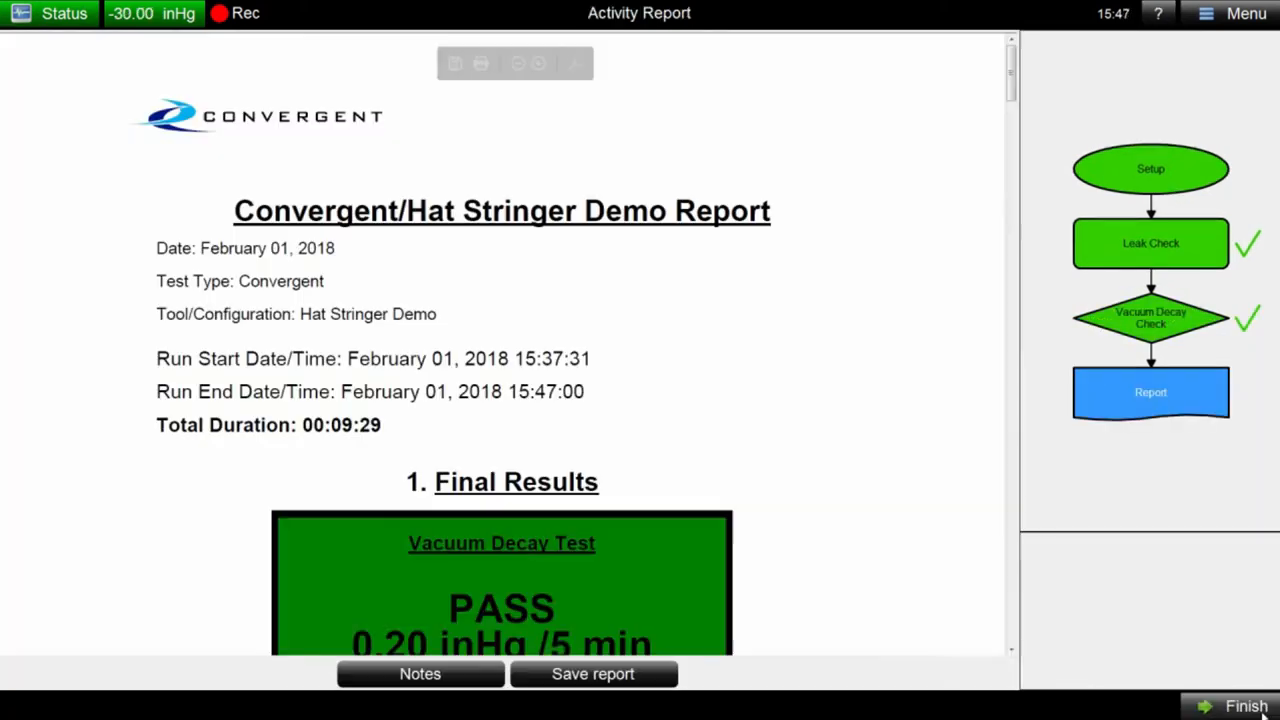
pyautogui.scroll(-3)
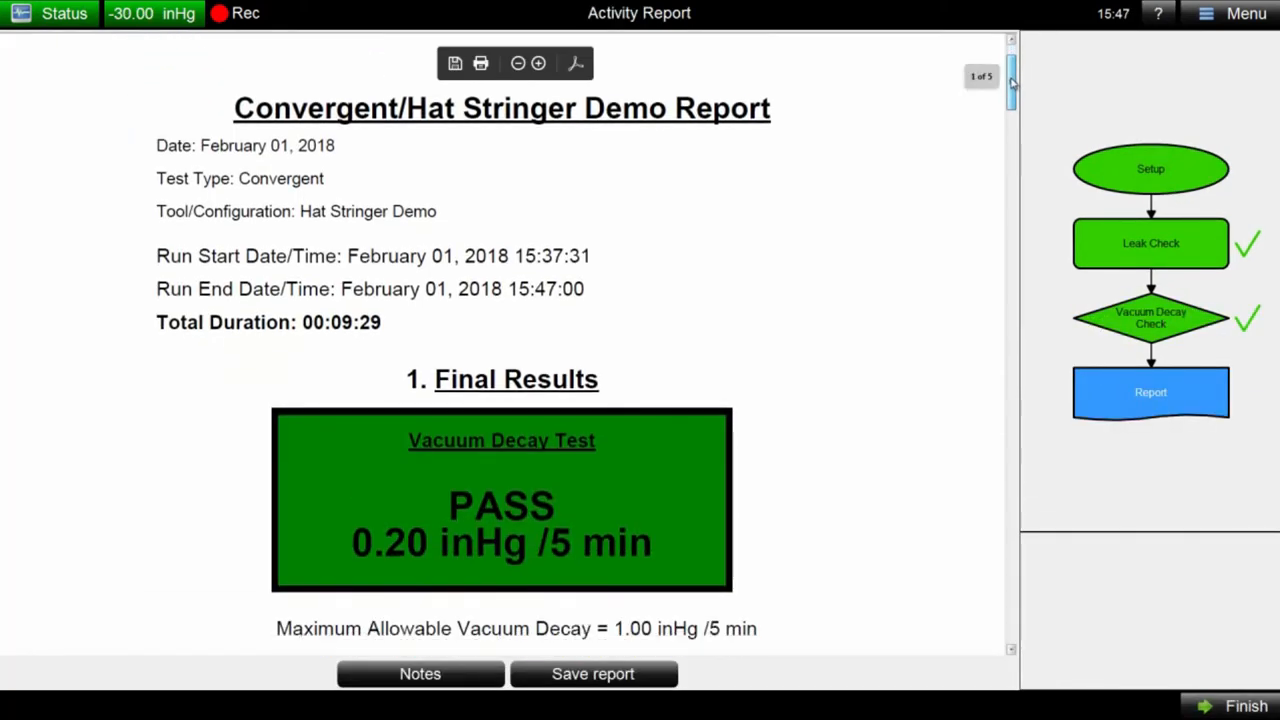
pyautogui.scroll(-3)
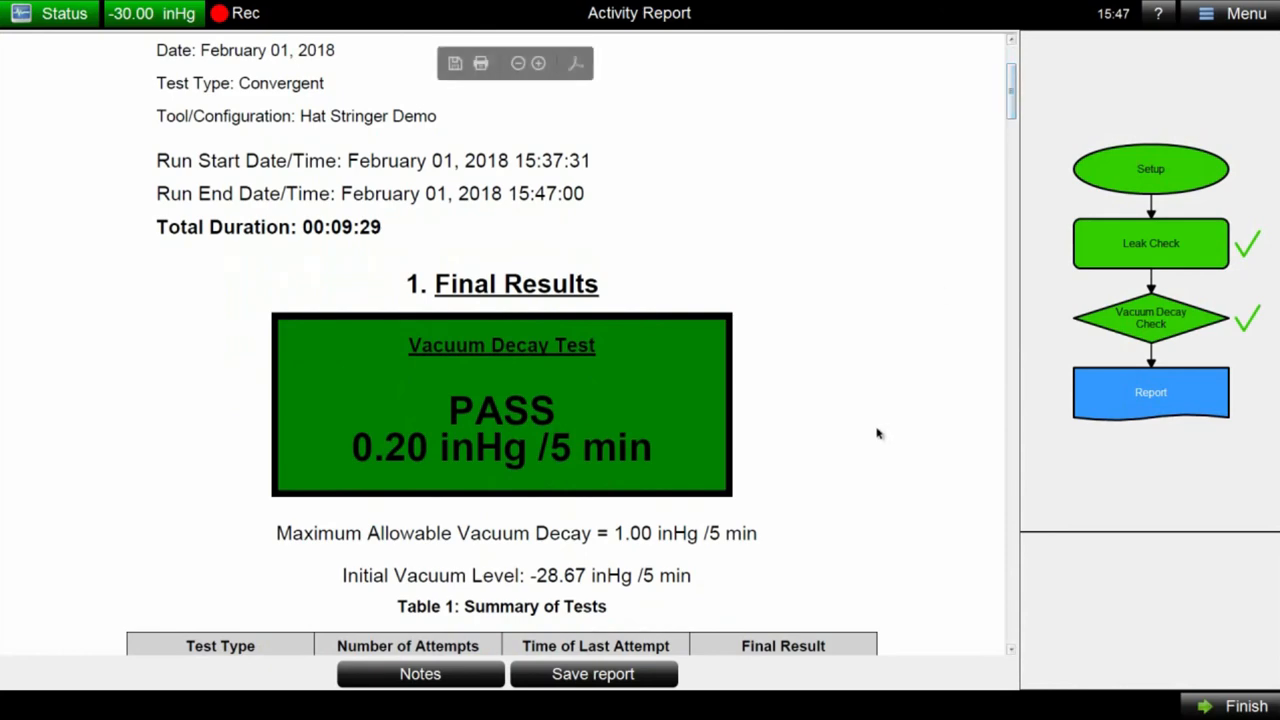